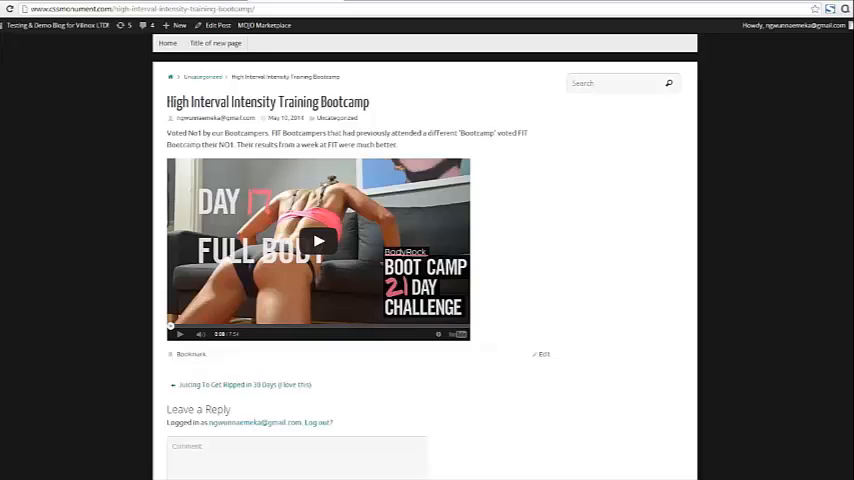
mouse_move(568, 184)
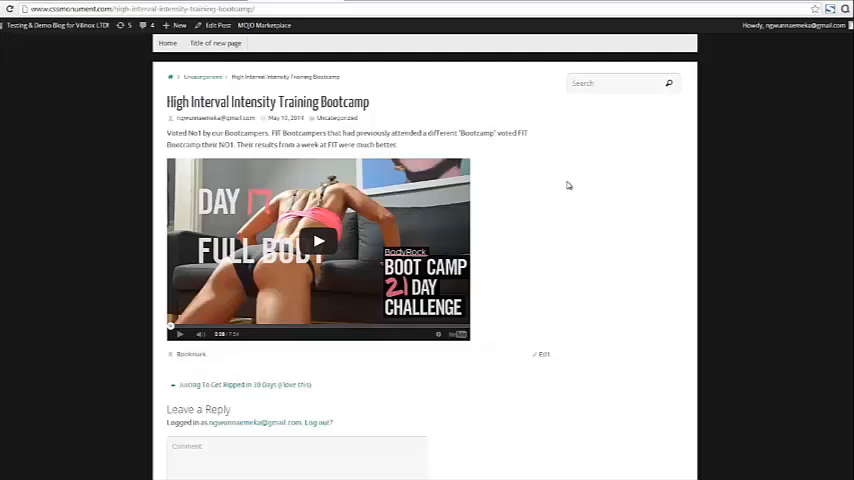
mouse_move(568, 228)
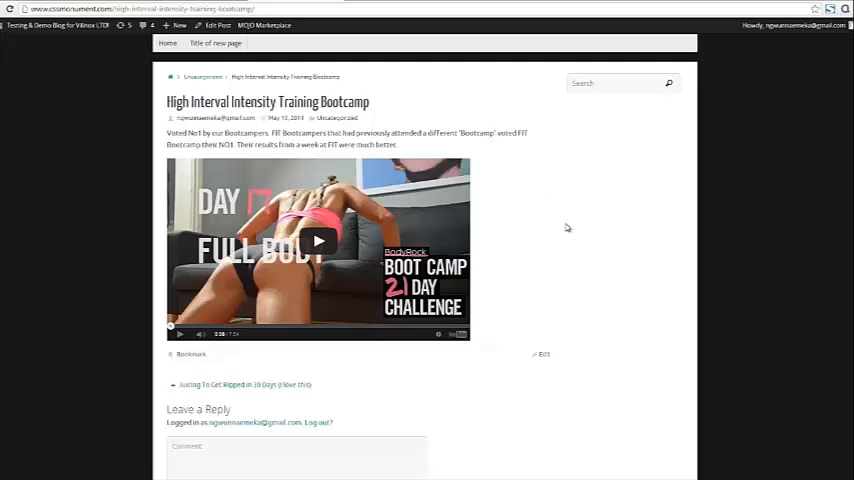
mouse_move(568, 256)
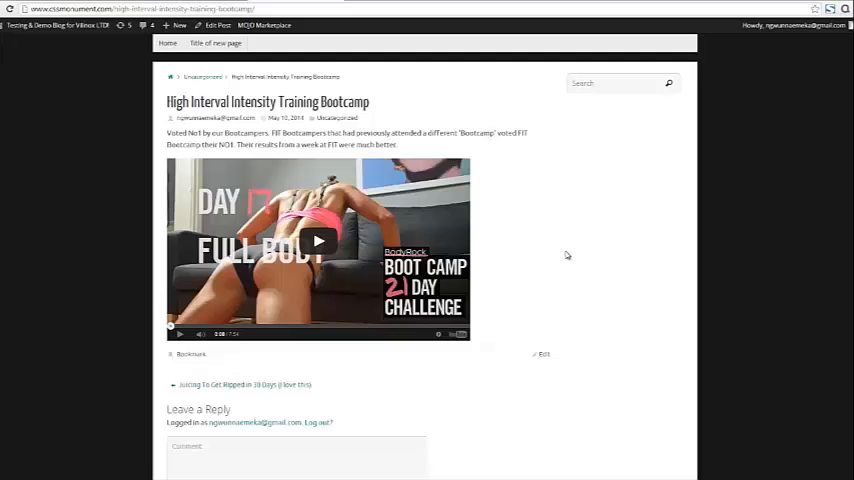
mouse_move(586, 248)
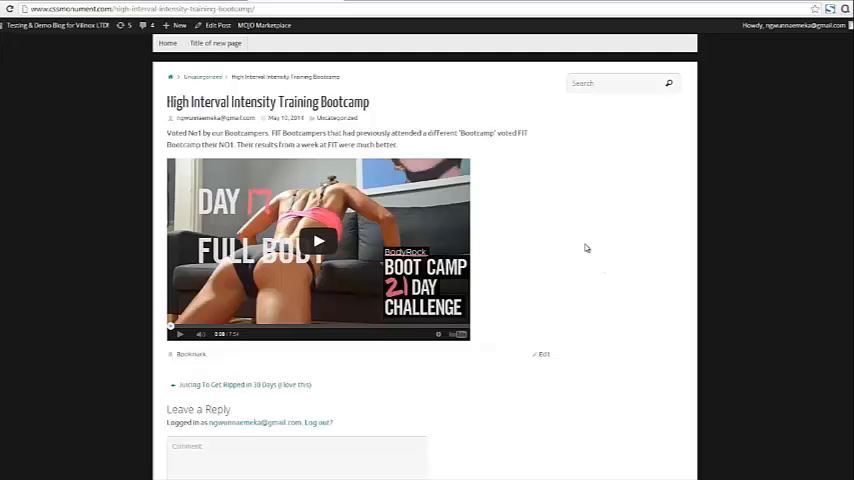
mouse_move(474, 168)
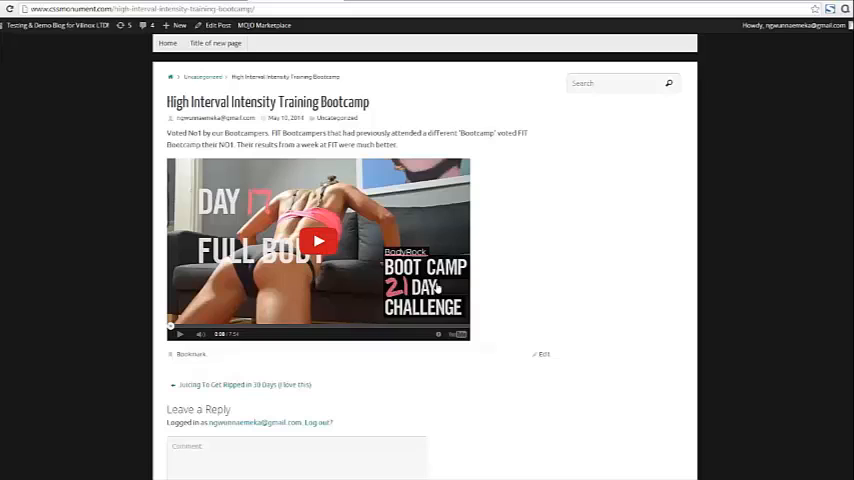
mouse_move(536, 304)
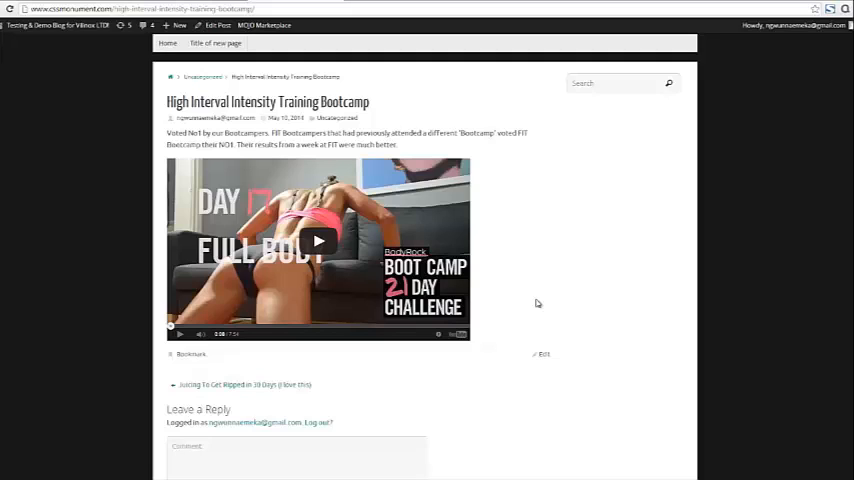
mouse_move(522, 280)
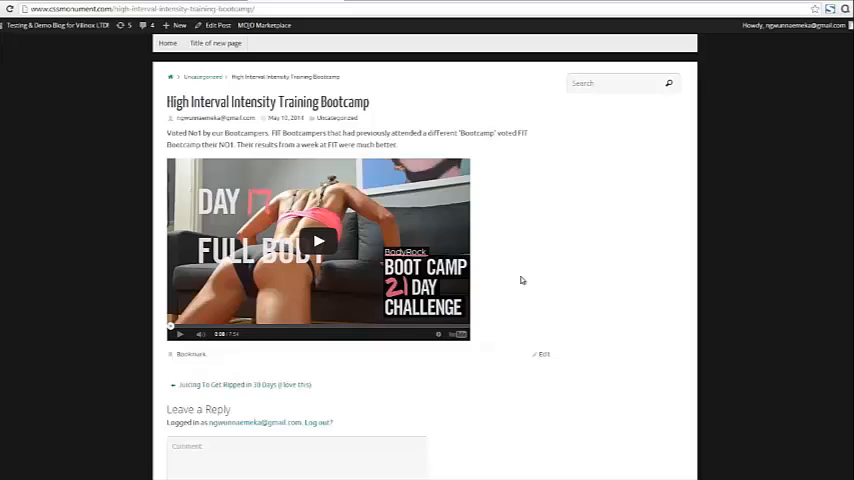
mouse_move(576, 272)
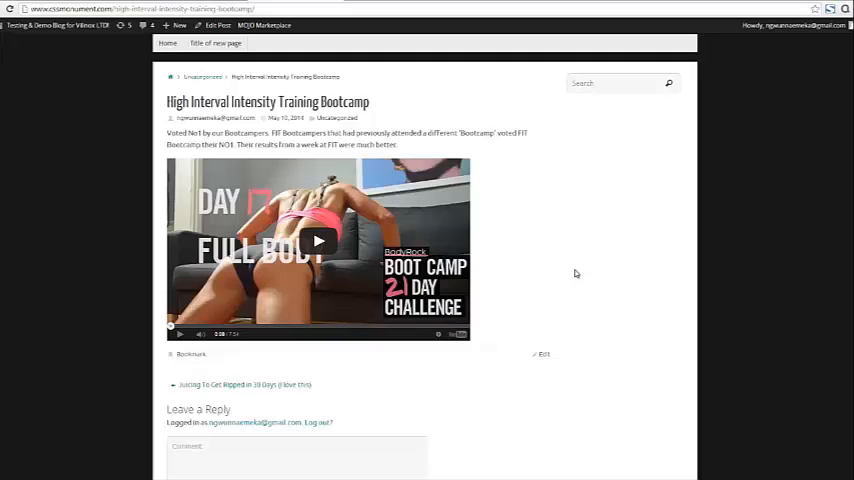
mouse_move(572, 272)
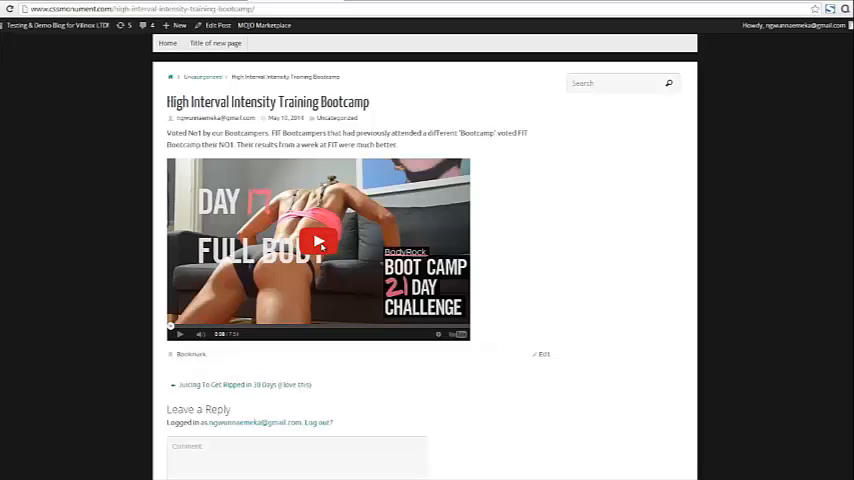
- Play the embedded YouTube video until the 21-day challenge annotation appears
left_click(316, 242)
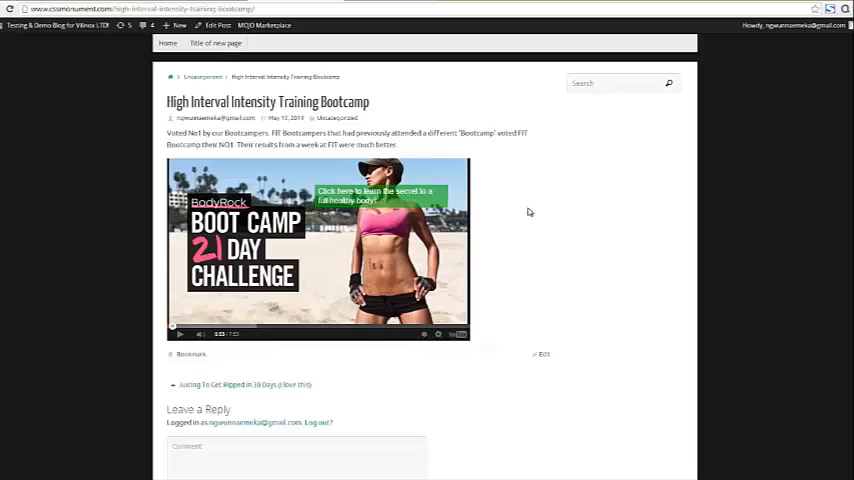
mouse_move(516, 204)
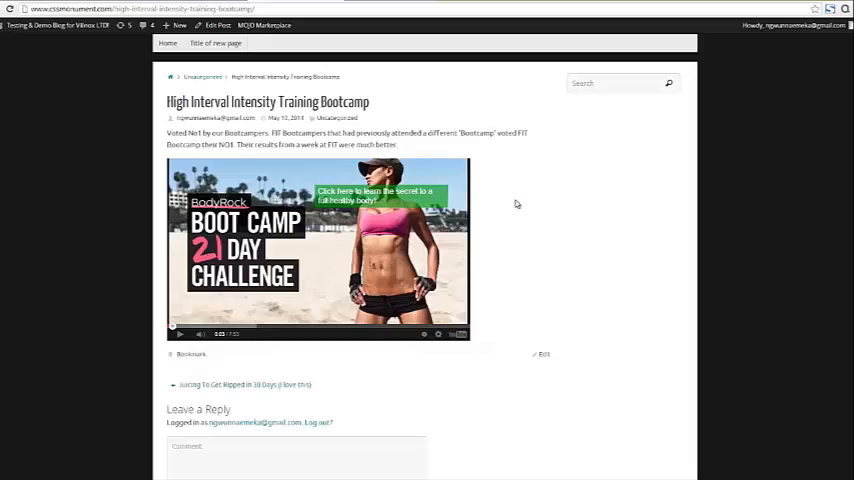
mouse_move(568, 178)
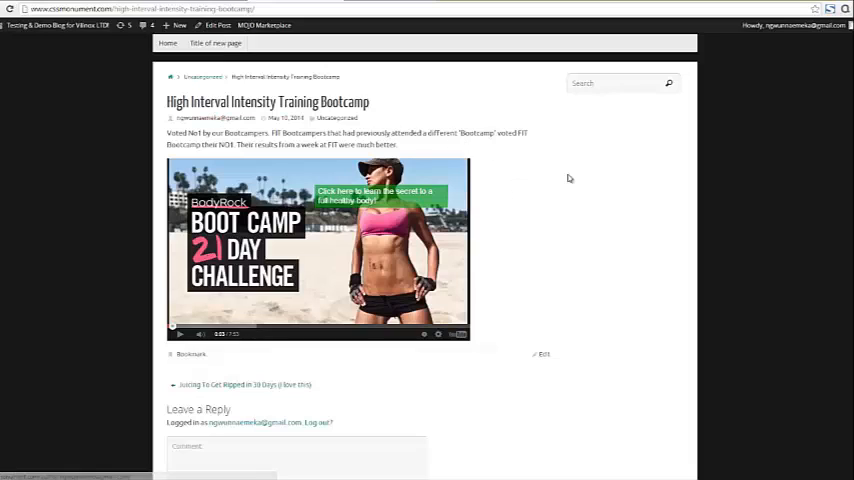
mouse_move(440, 172)
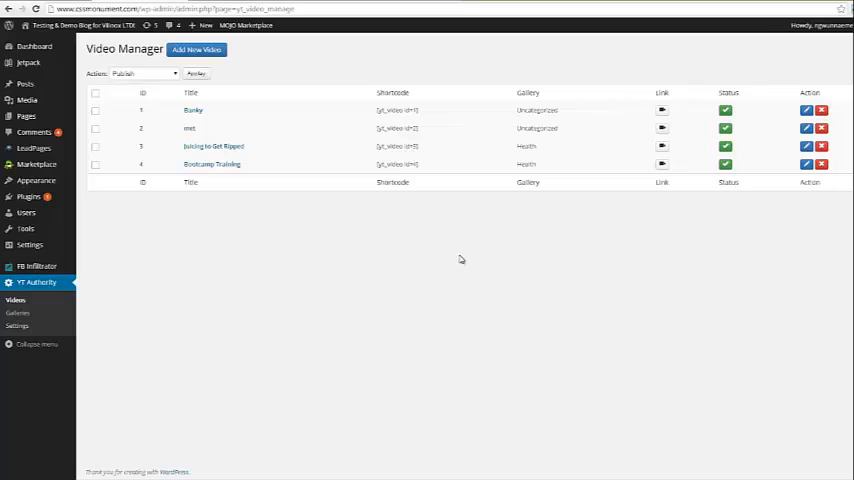
mouse_move(222, 156)
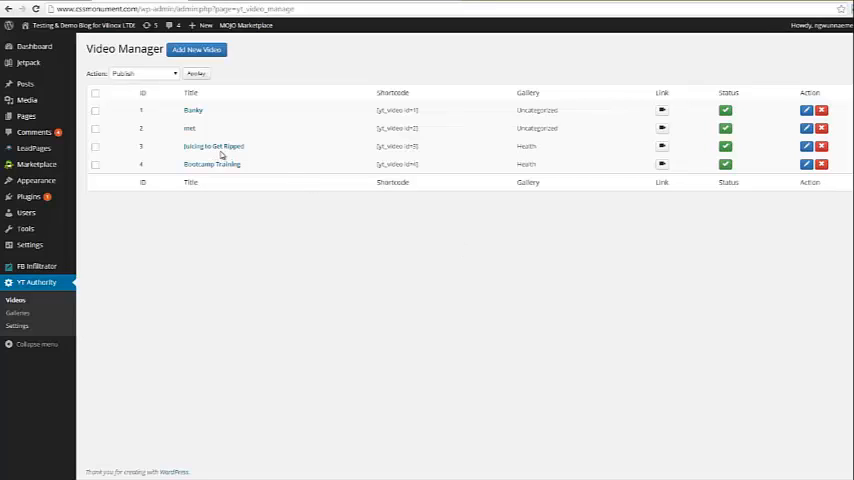
mouse_move(198, 164)
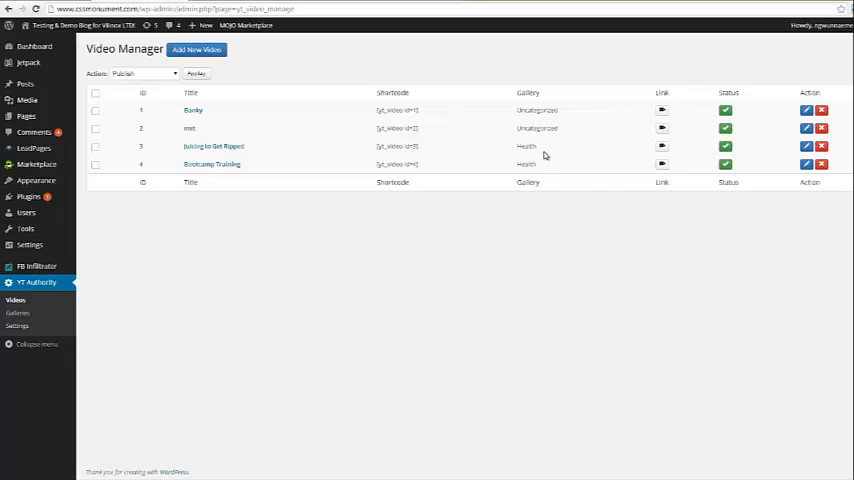
mouse_move(580, 196)
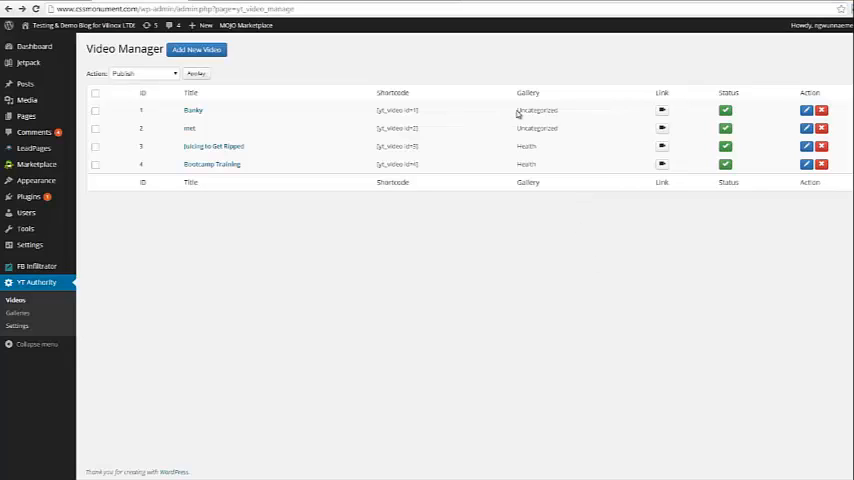
mouse_move(484, 120)
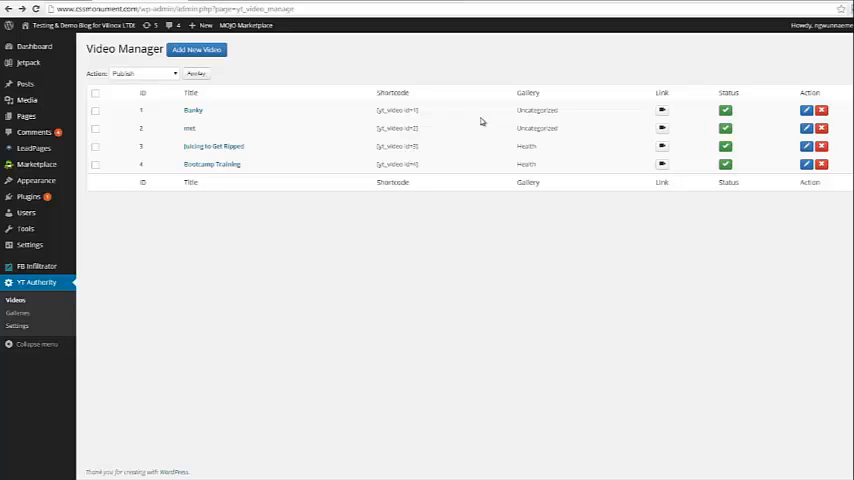
mouse_move(808, 176)
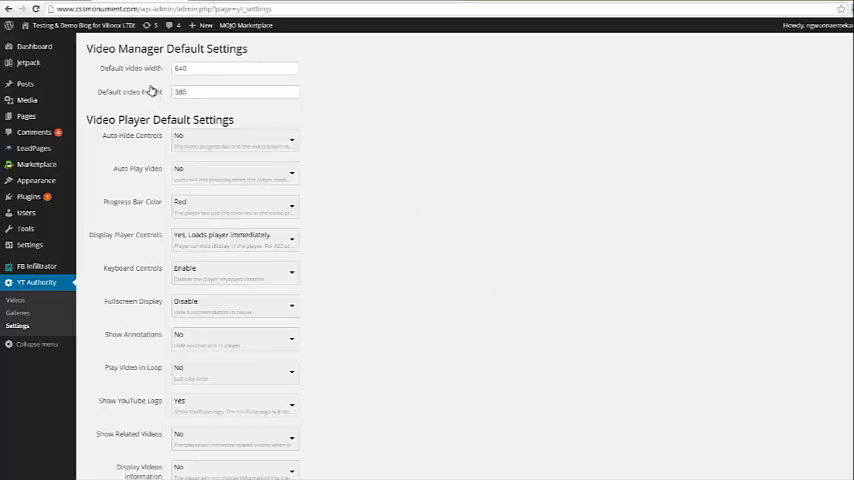
mouse_move(188, 140)
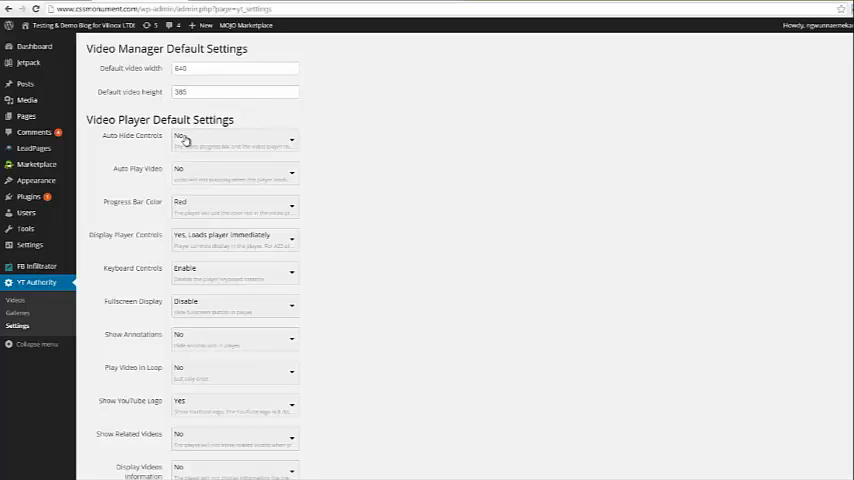
mouse_move(252, 164)
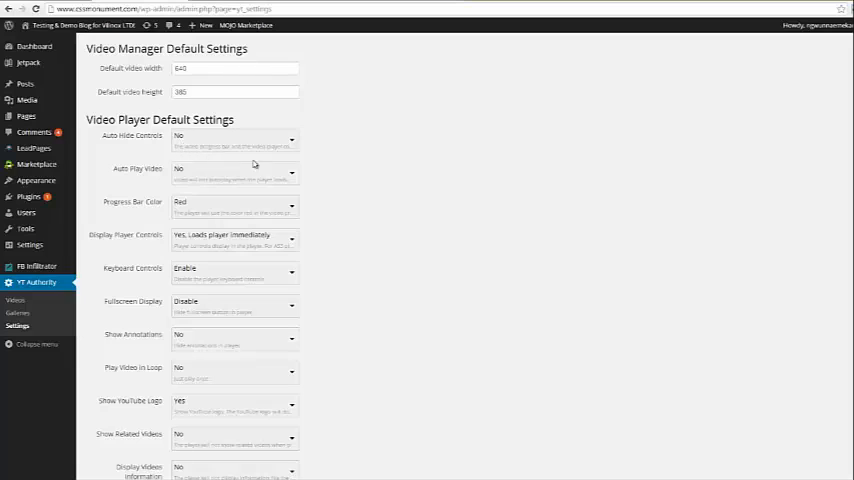
mouse_move(188, 212)
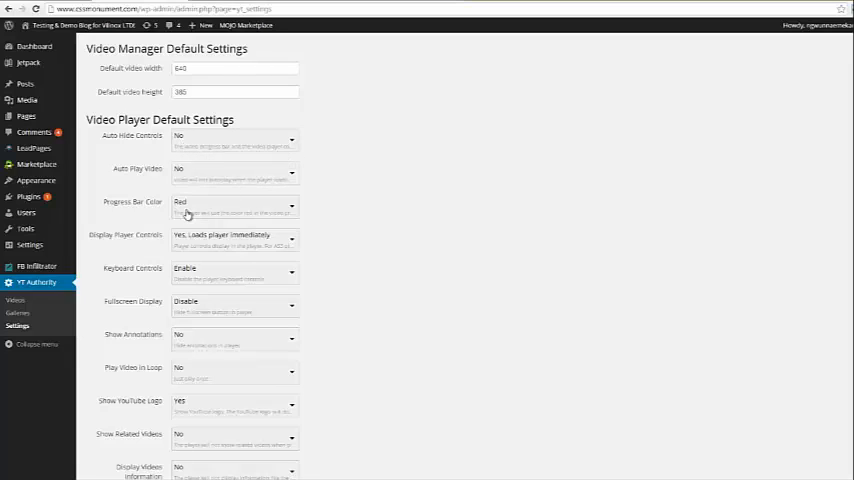
- Review the YT Authority settings page and save the video player defaults
left_click(234, 204)
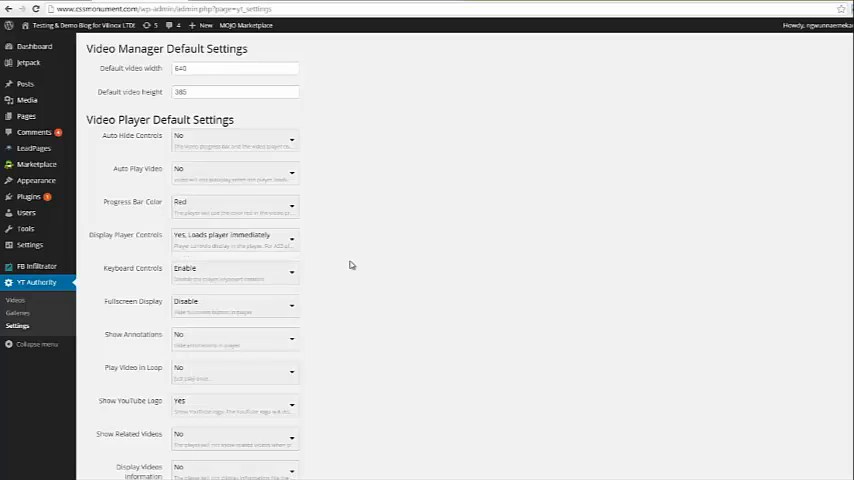
mouse_move(148, 300)
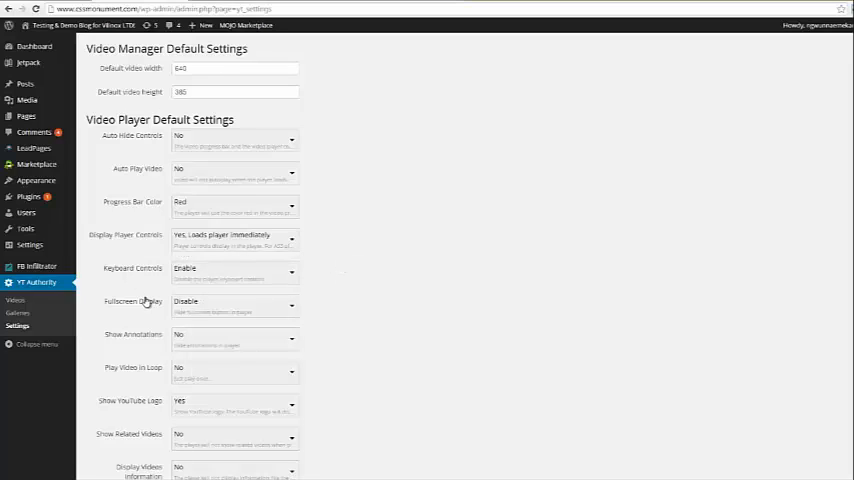
mouse_move(238, 344)
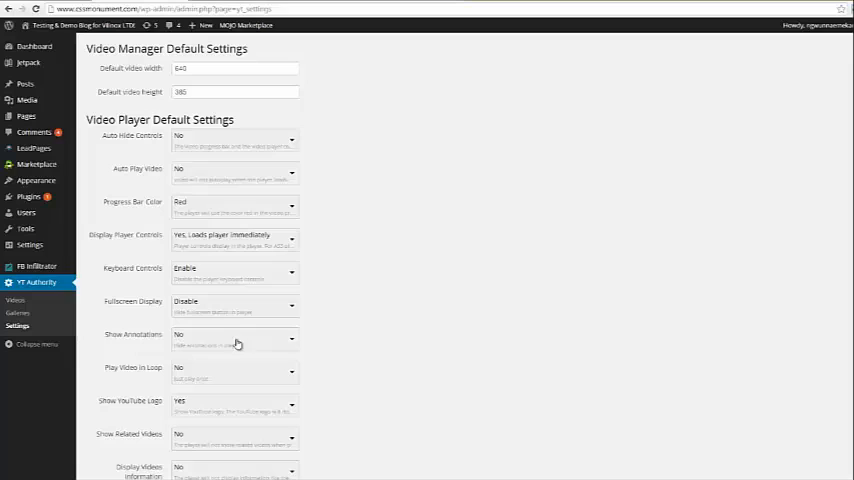
mouse_move(234, 384)
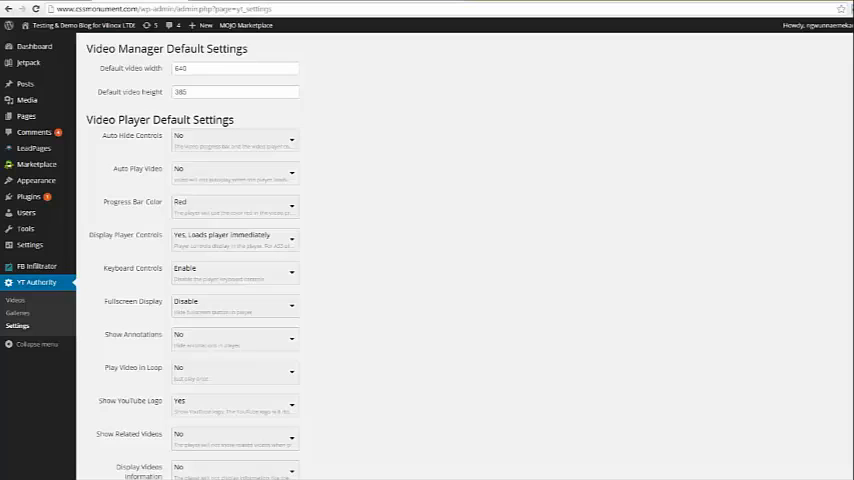
scroll("down", 3)
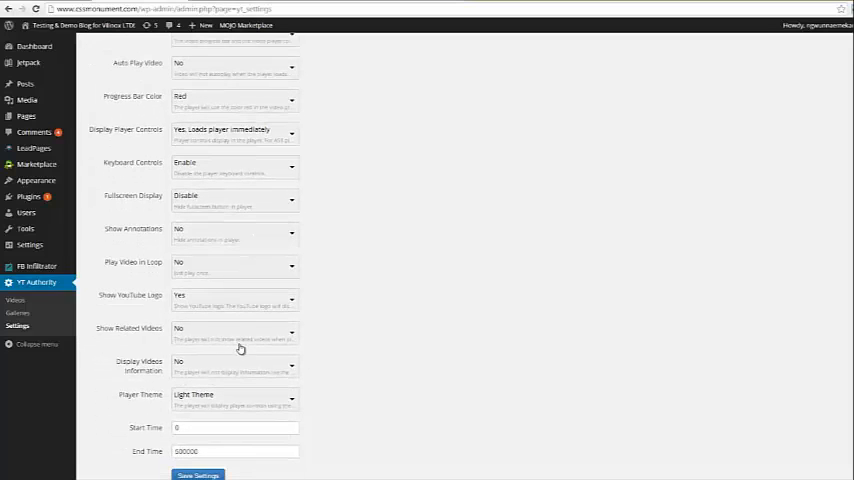
mouse_move(244, 344)
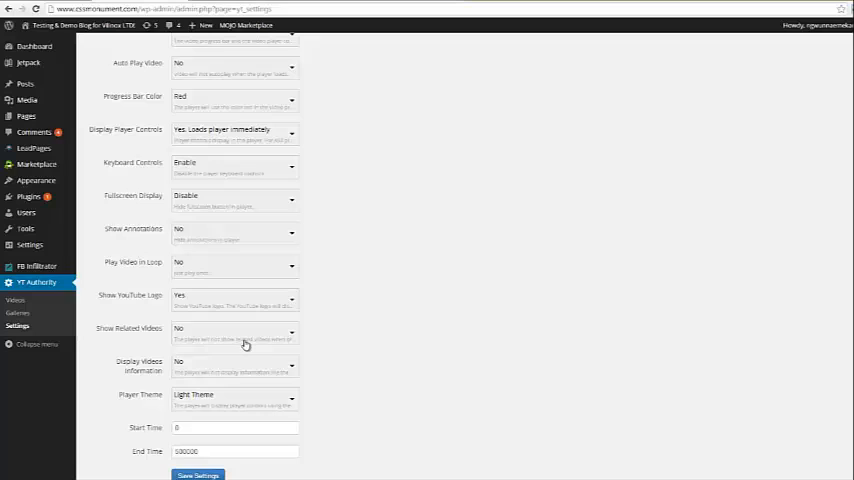
mouse_move(262, 398)
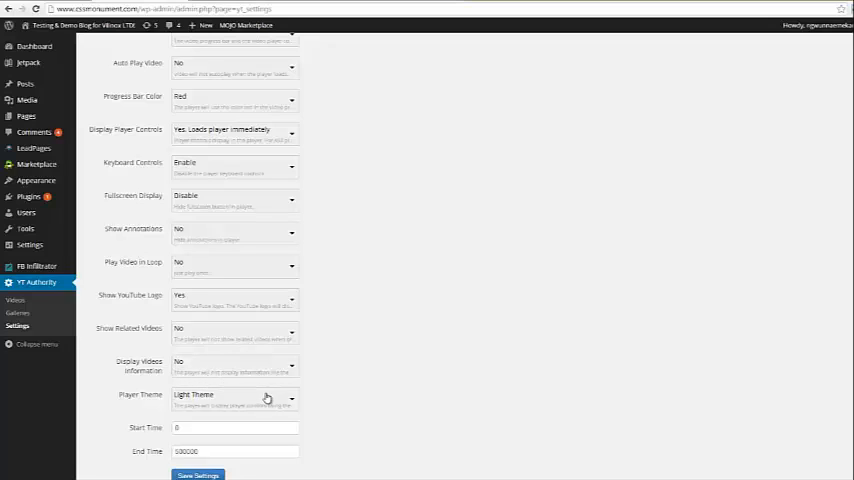
mouse_move(382, 390)
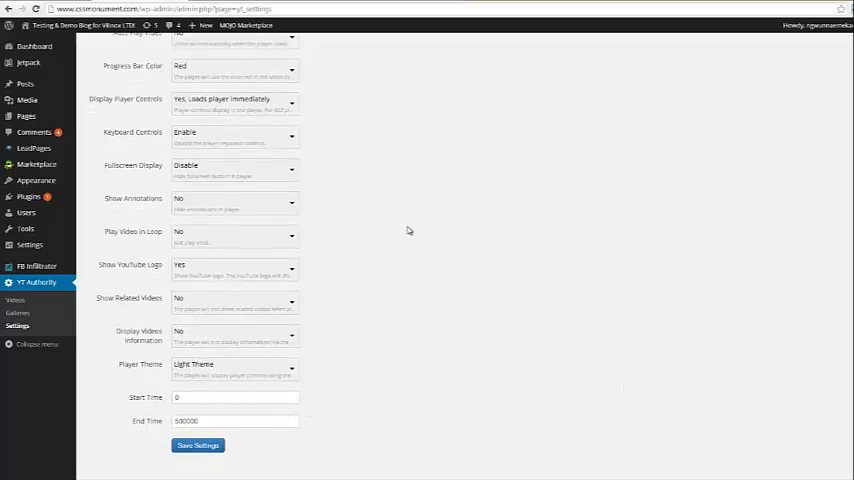
mouse_move(440, 332)
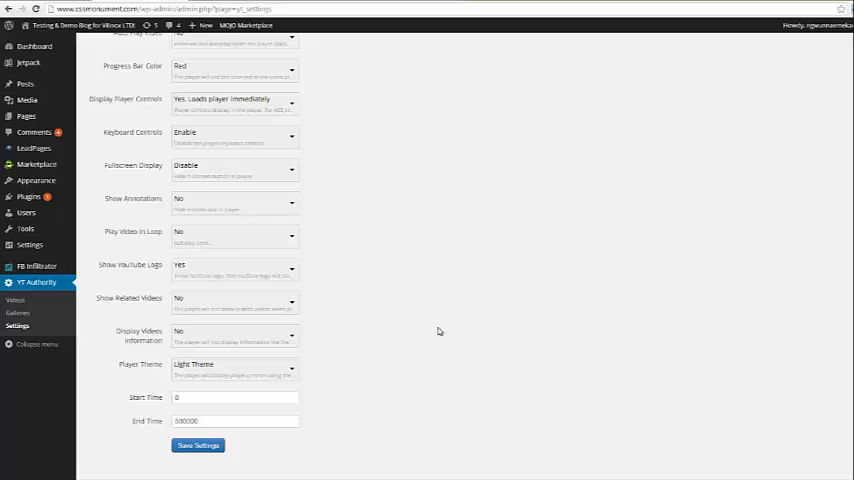
left_click(200, 444)
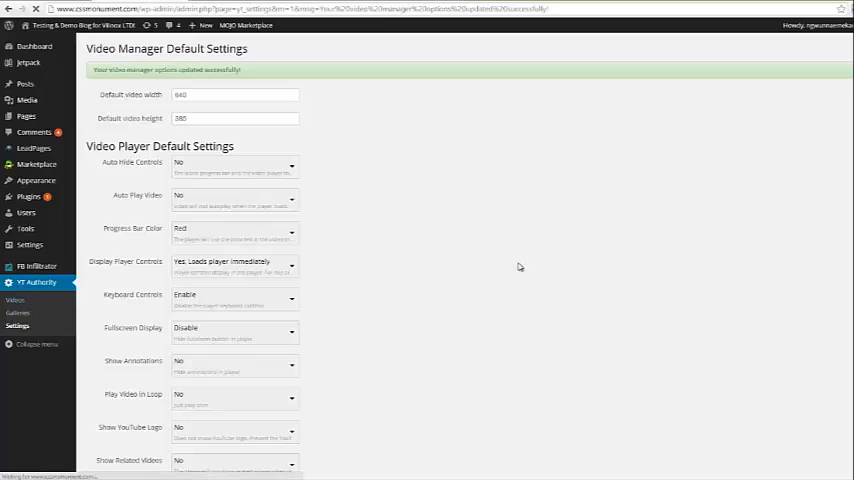
- Add a new video titled 'Discover How To Lose Weight In 7 Days' with its YouTube link and submit it
left_click(14, 300)
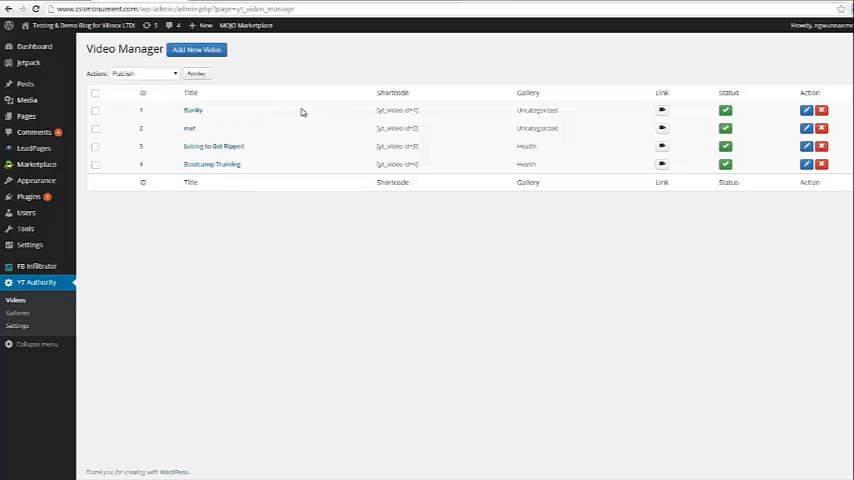
mouse_move(208, 66)
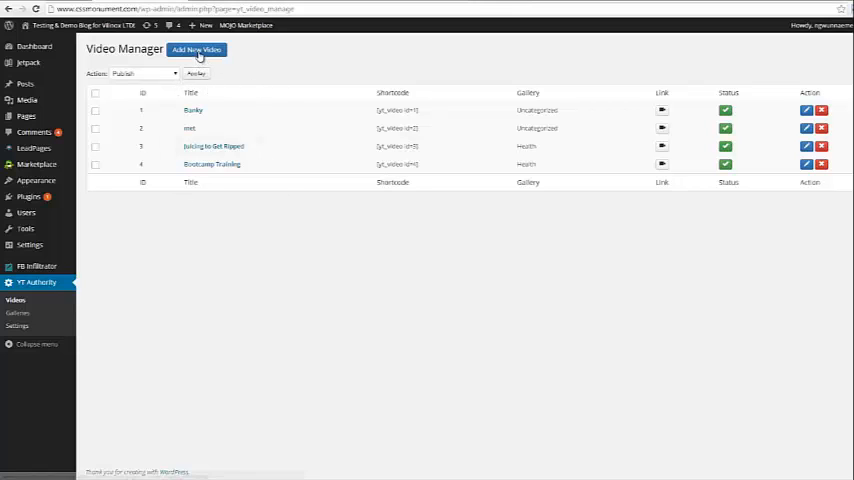
left_click(200, 50)
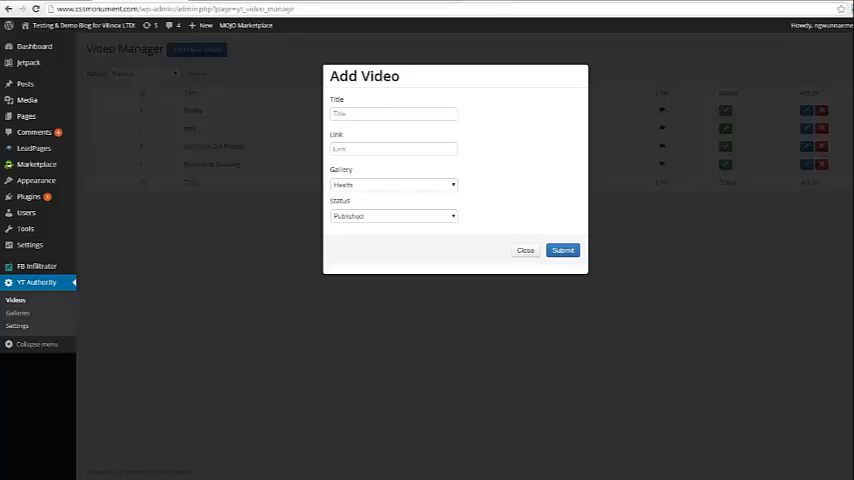
left_click(392, 112)
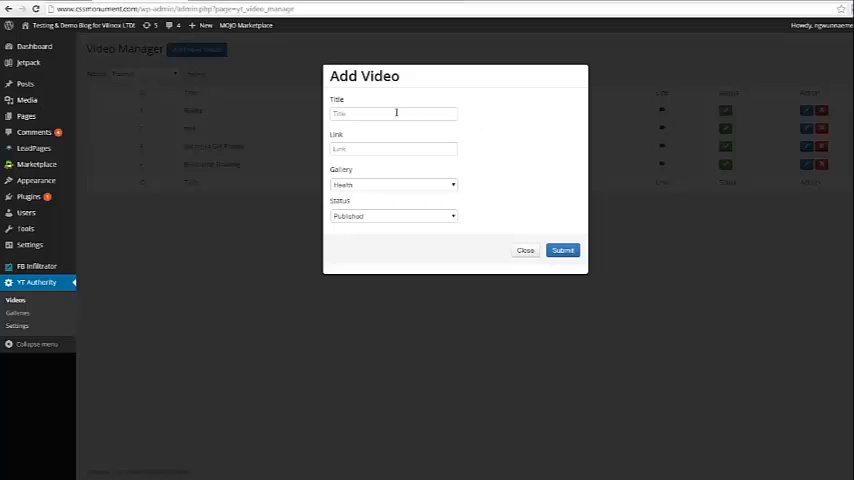
type("Discover How To Lose Weight In 7 Days")
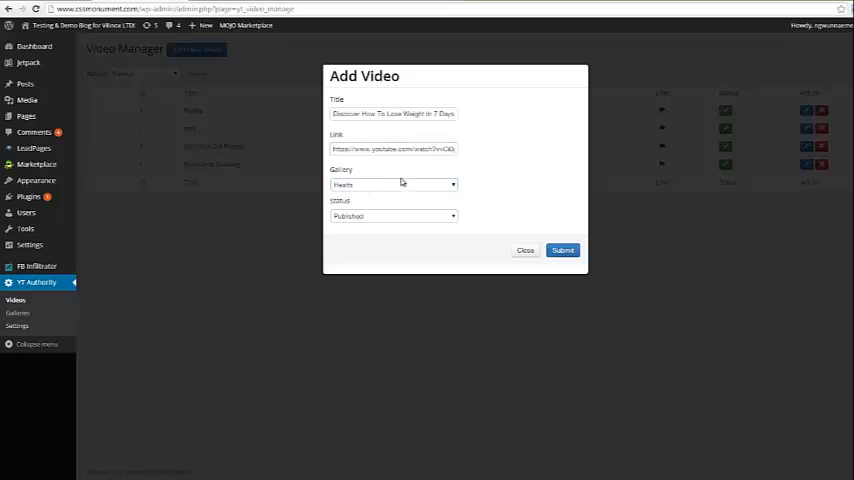
mouse_move(388, 188)
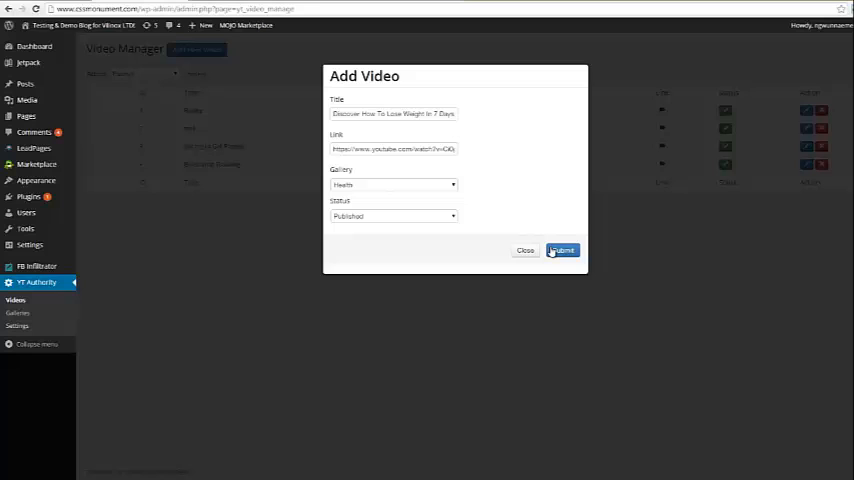
left_click(560, 250)
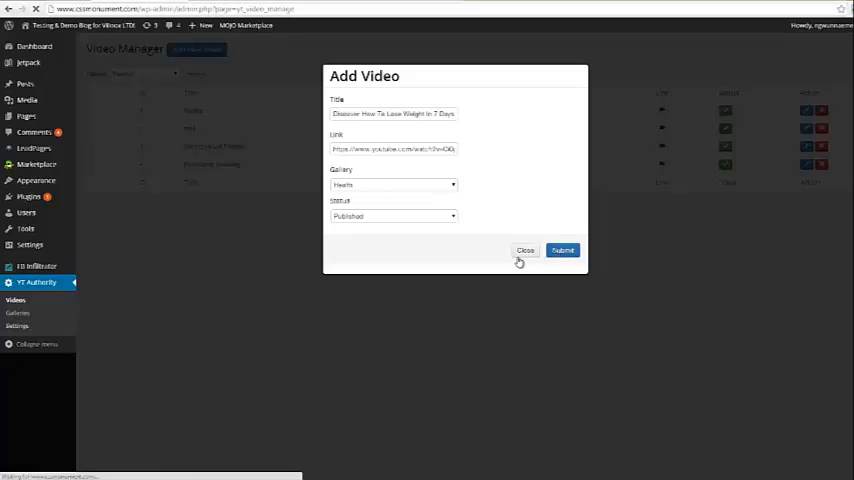
left_click(562, 250)
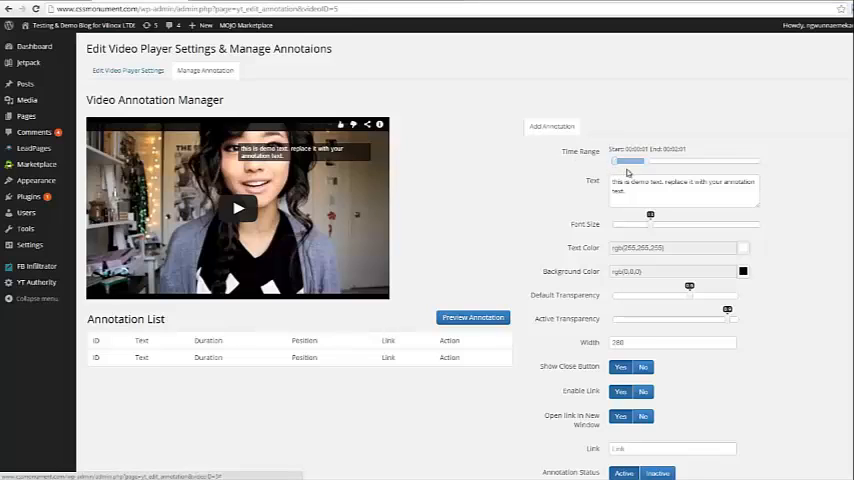
- Adjust the annotation's time range and set its text to 'Discover How To Lose Weight In 7 Days'
left_click_drag(628, 160, 638, 160)
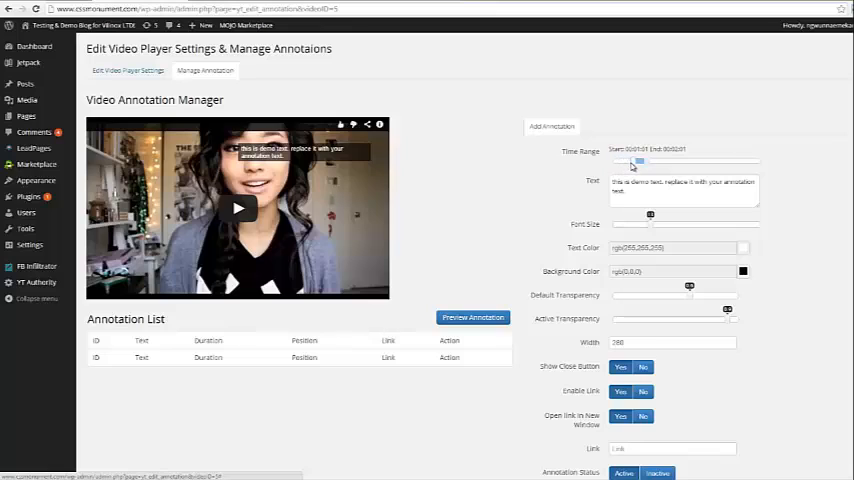
left_click_drag(632, 162, 650, 162)
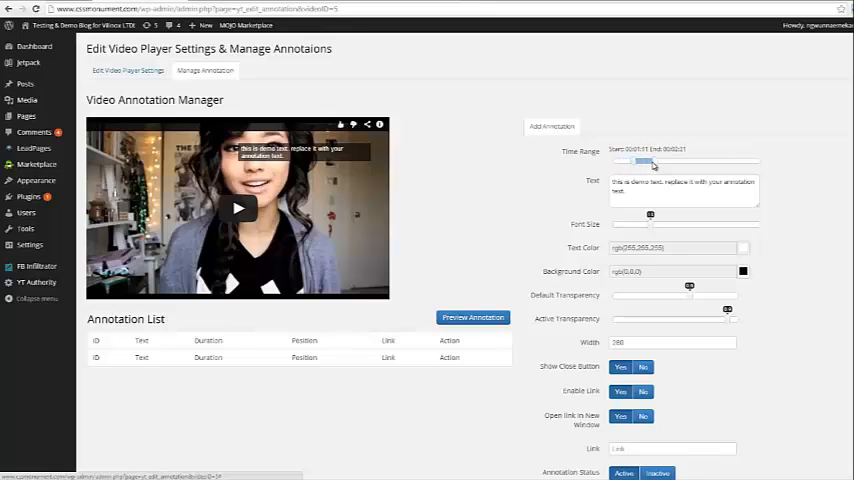
left_click_drag(650, 160, 644, 160)
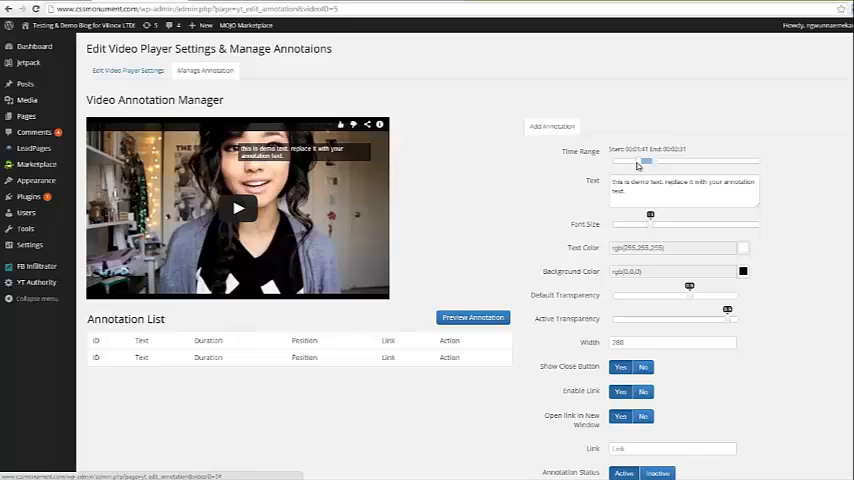
left_click_drag(644, 160, 628, 160)
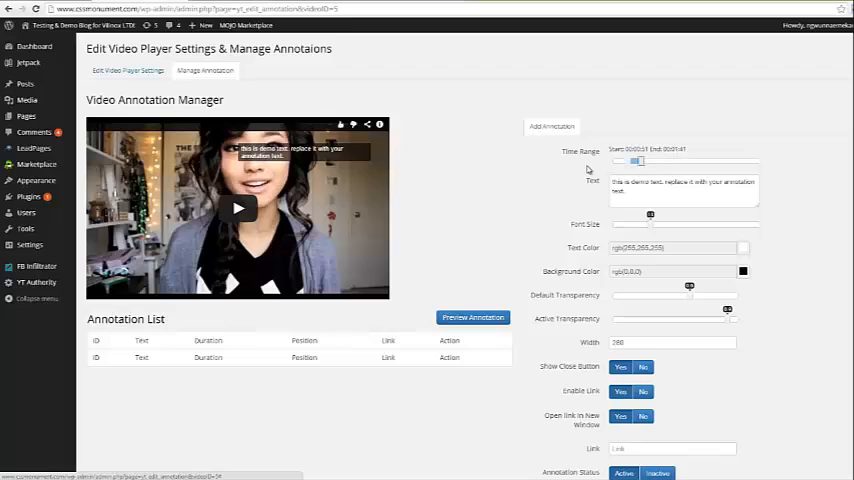
type("Discover How To Lose Weight In 7 Days")
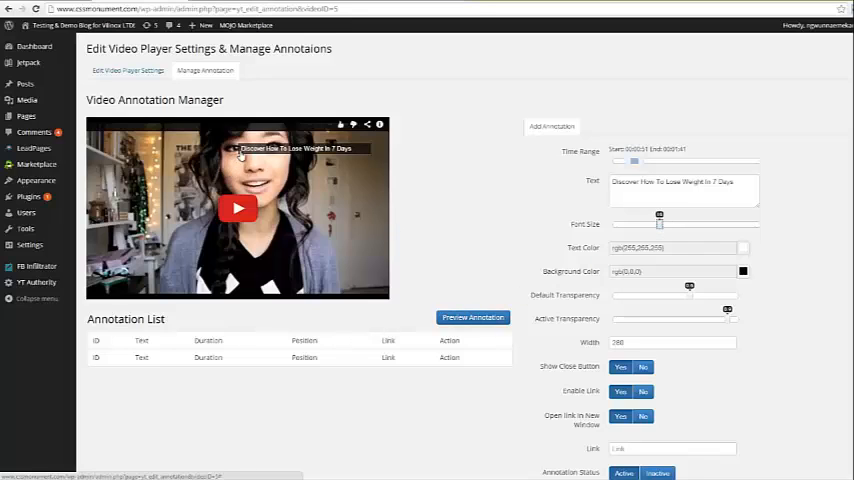
- Choose the annotation's text and background colours and adjust its transparency sliders
left_click(472, 316)
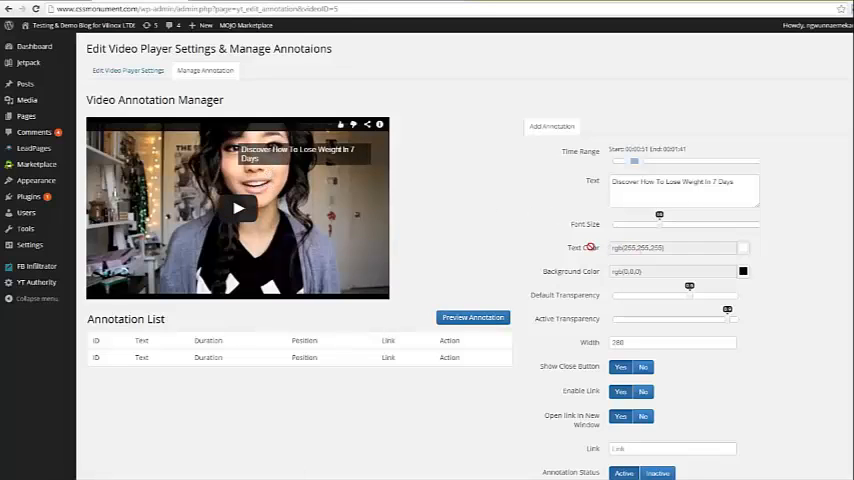
left_click(744, 250)
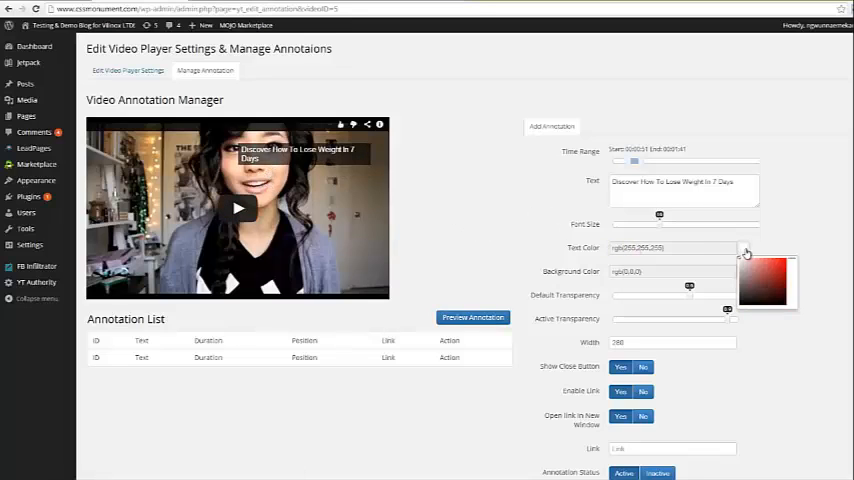
left_click(740, 248)
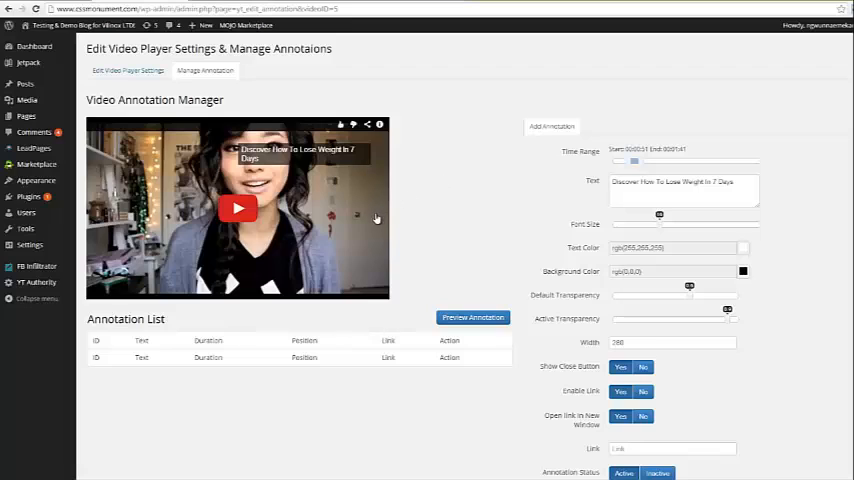
mouse_move(384, 184)
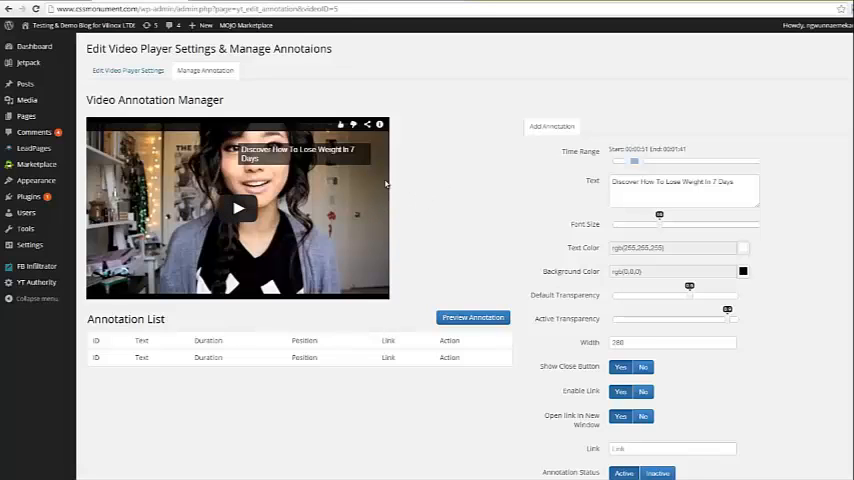
mouse_move(760, 332)
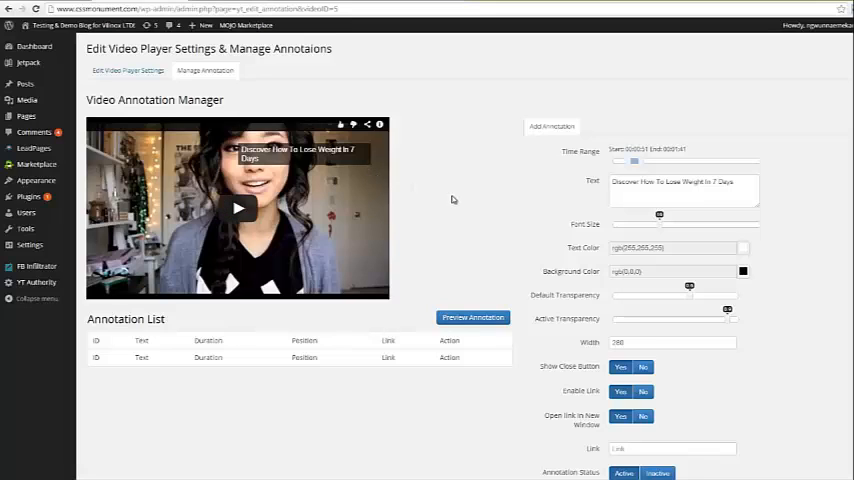
mouse_move(622, 214)
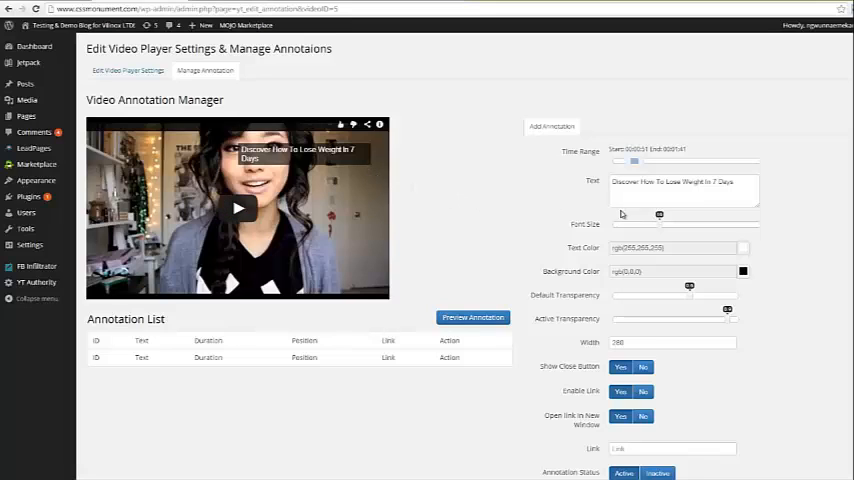
mouse_move(690, 300)
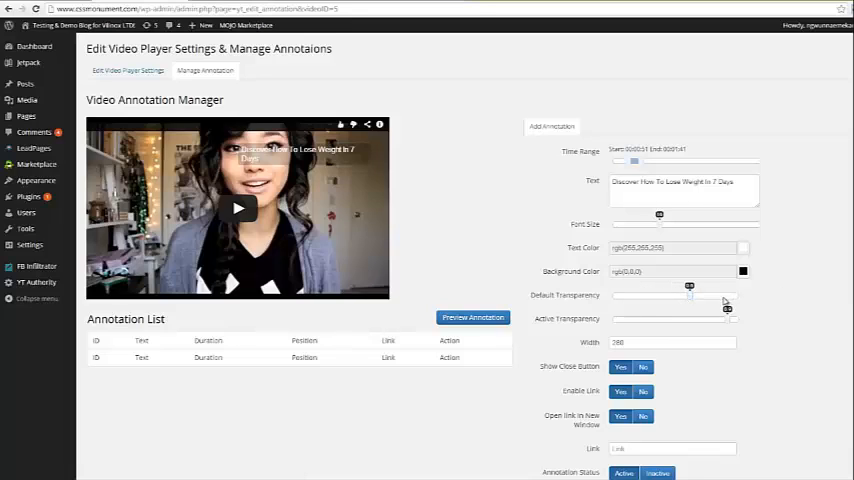
mouse_move(812, 292)
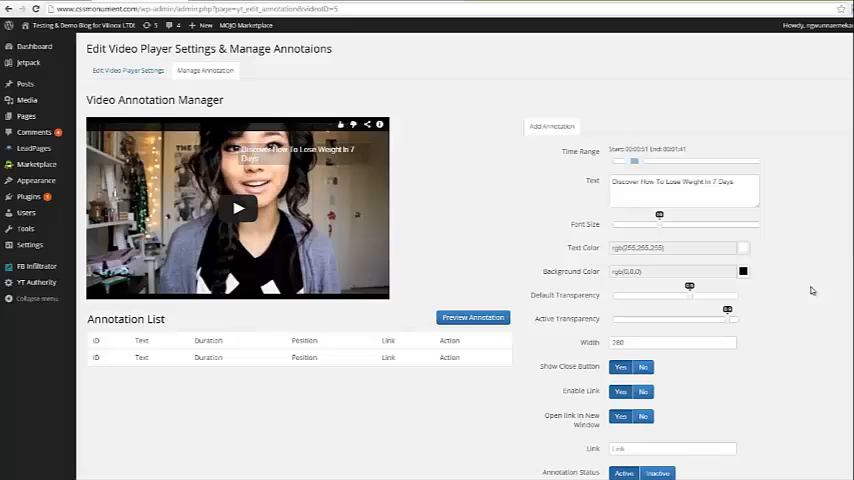
scroll("down", 3)
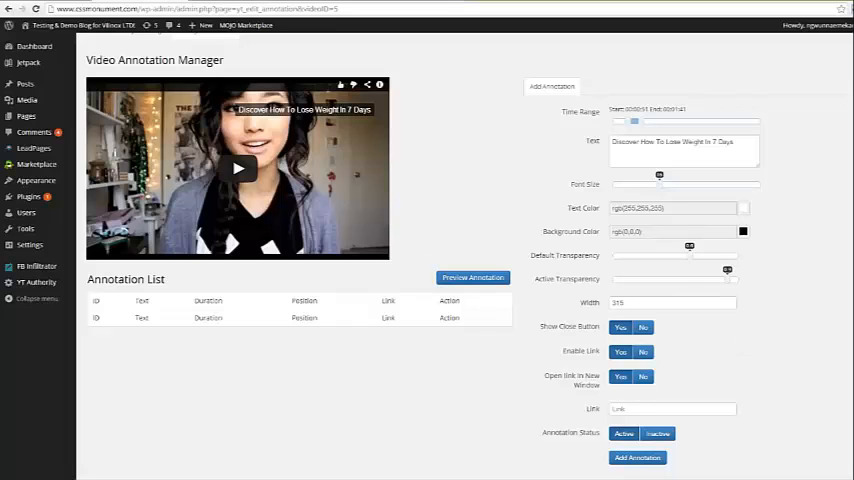
scroll("down", 3)
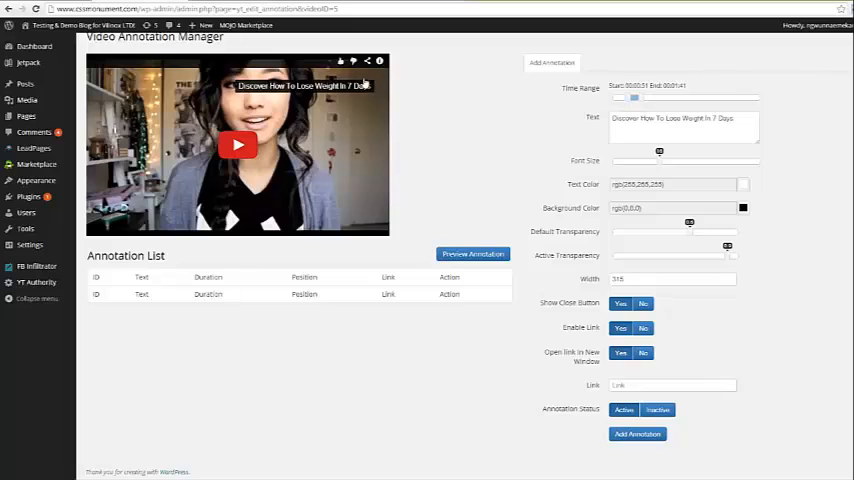
left_click(644, 304)
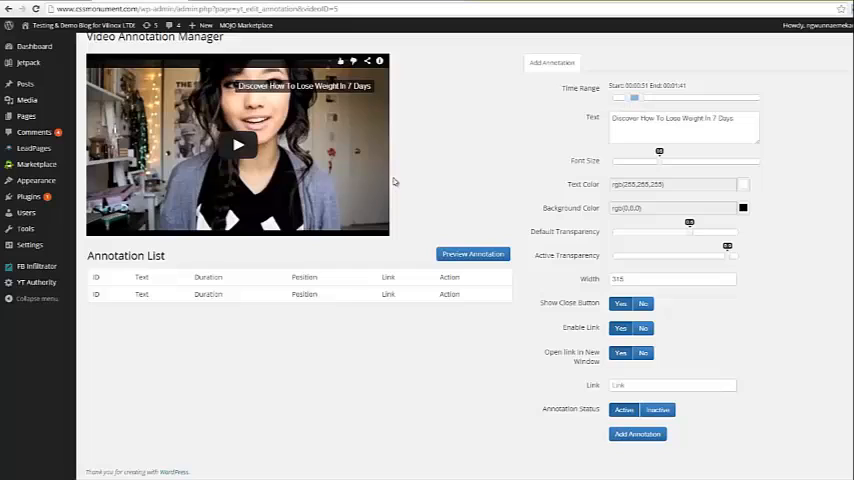
left_click(682, 384)
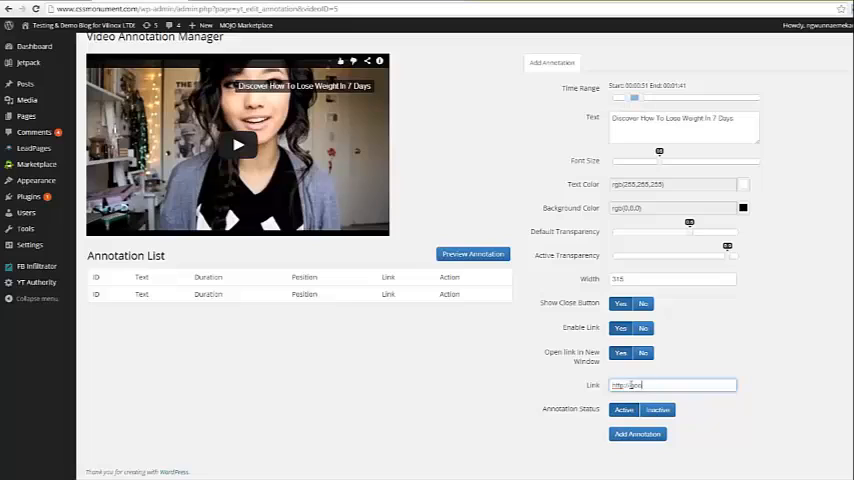
type("http://google.com")
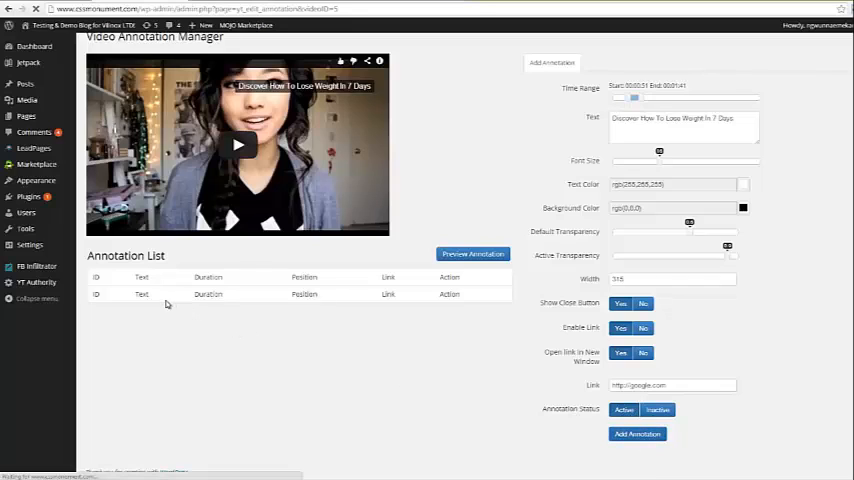
left_click(636, 434)
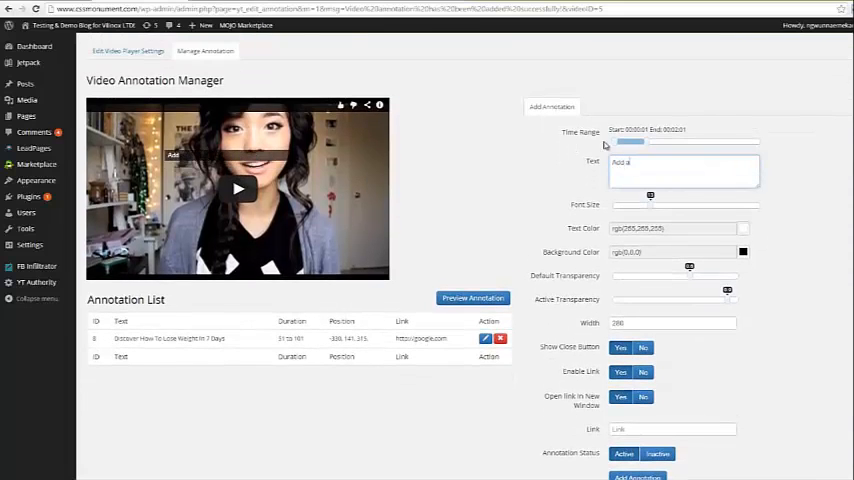
type("Add another call to action")
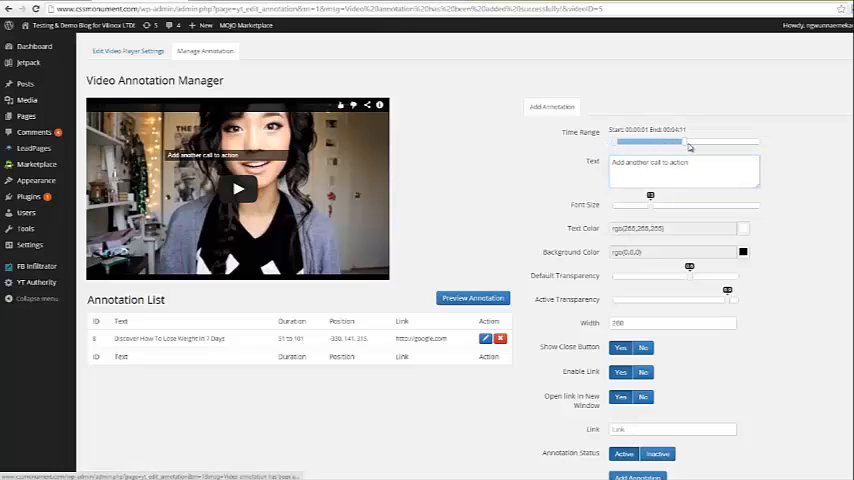
left_click_drag(688, 142, 672, 142)
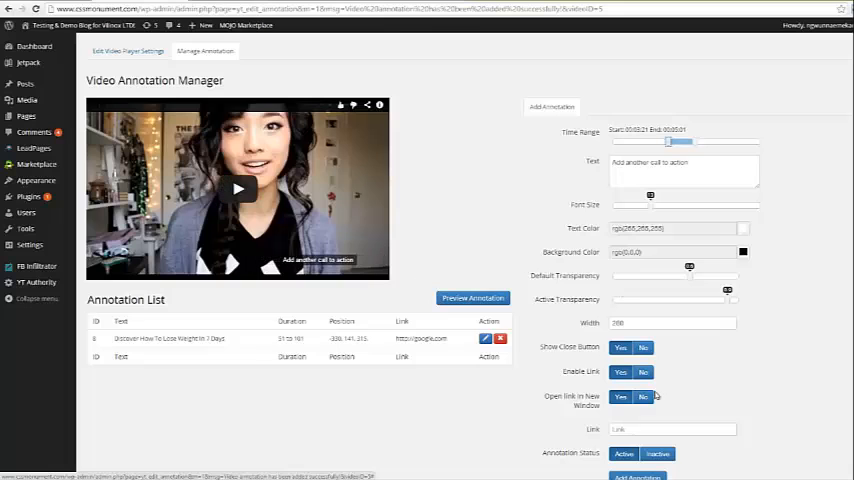
scroll("down", 3)
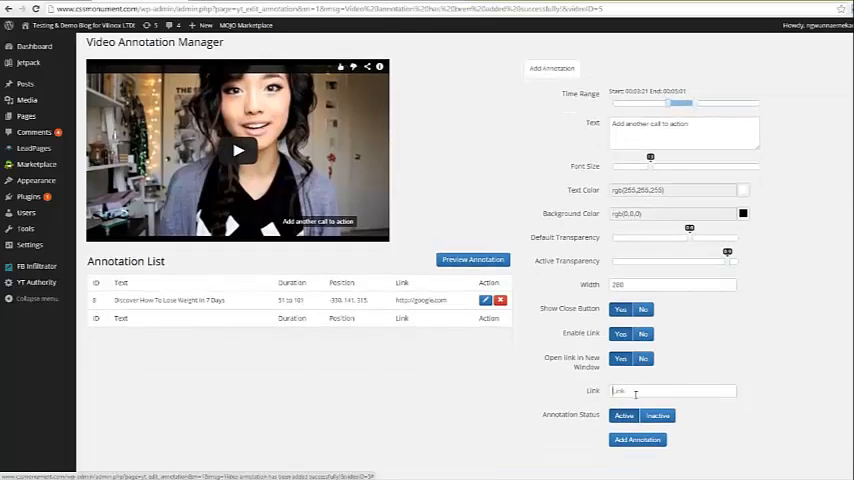
left_click(672, 392)
type("http://yahoo.com")
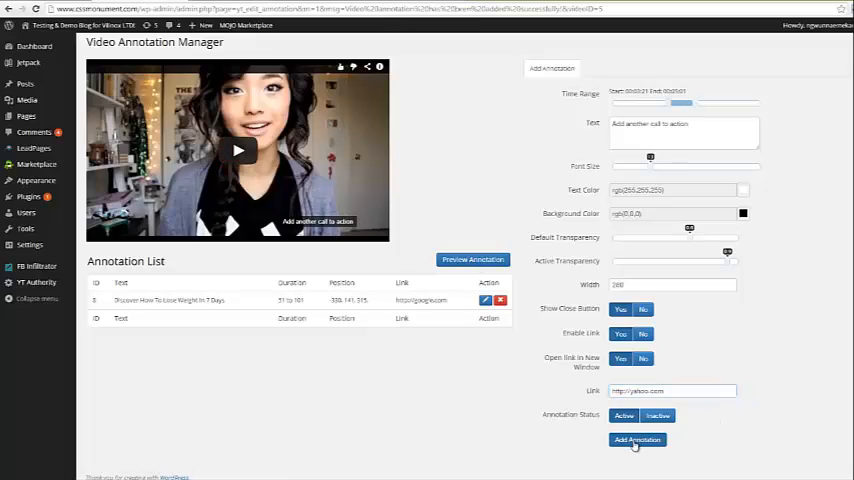
left_click(636, 440)
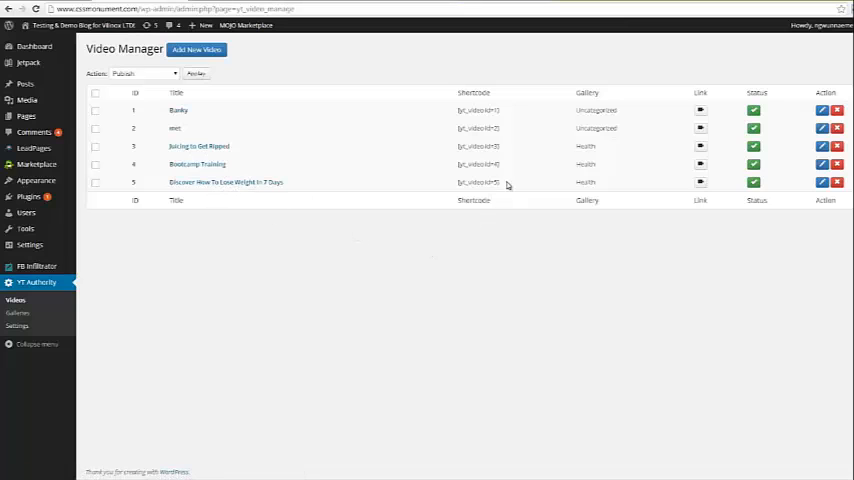
- Copy the weight-loss video's shortcode and paste it into a new post
double_click(478, 182)
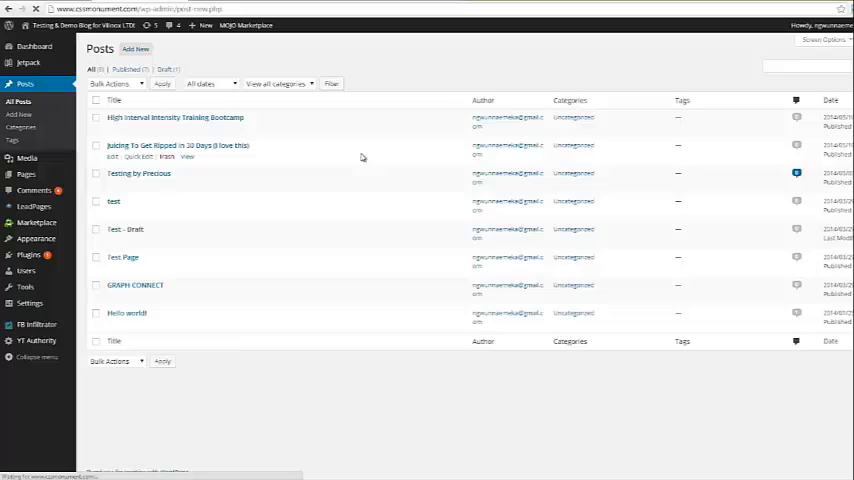
left_click(20, 114)
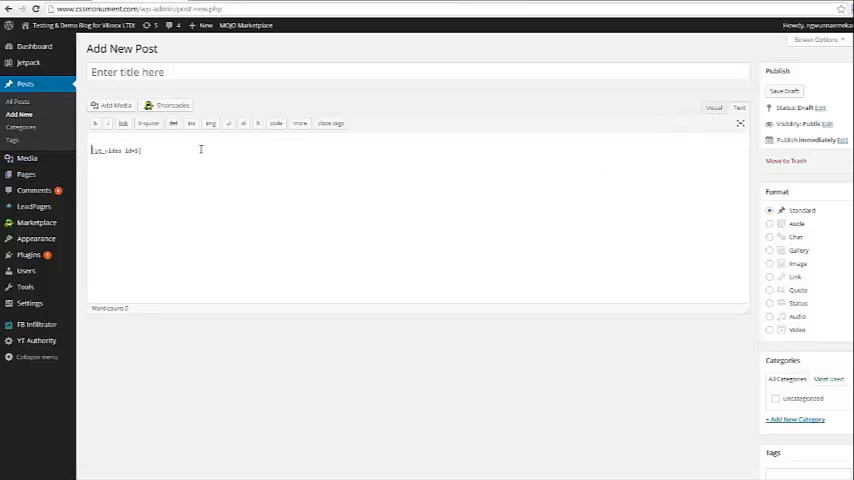
left_click(784, 92)
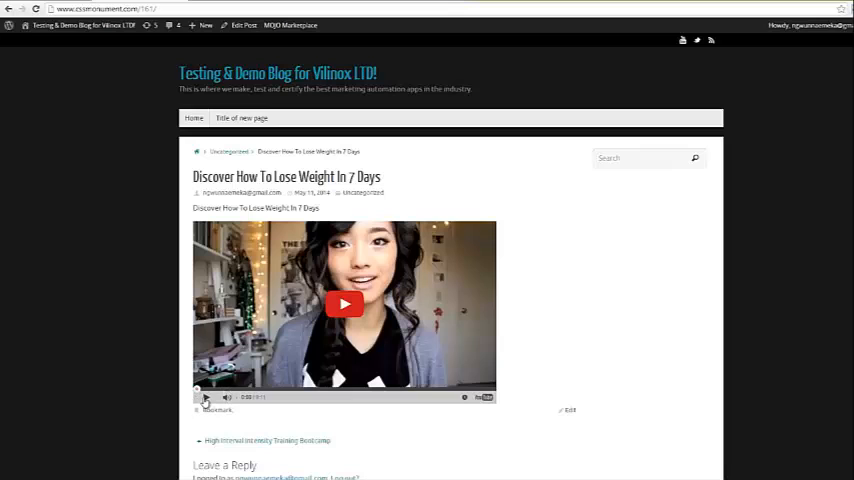
- Start playing the embedded video on the published weight-loss post
left_click(344, 304)
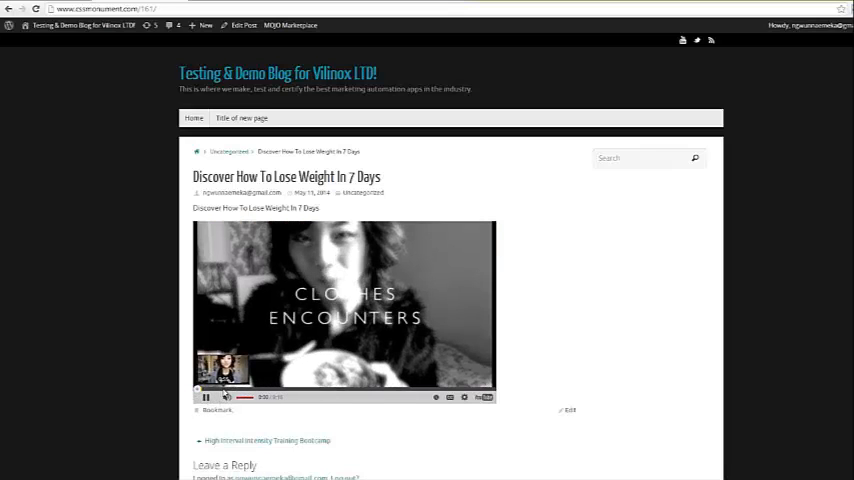